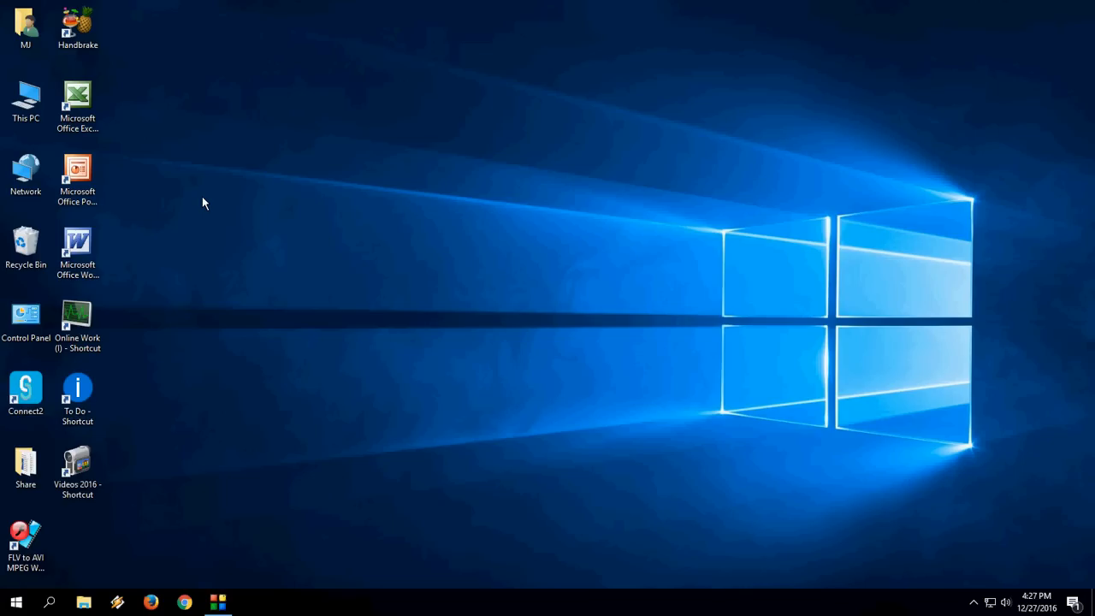
- Close Outlook, then open Control Panel showing all settings items as large icons
text(outlo)
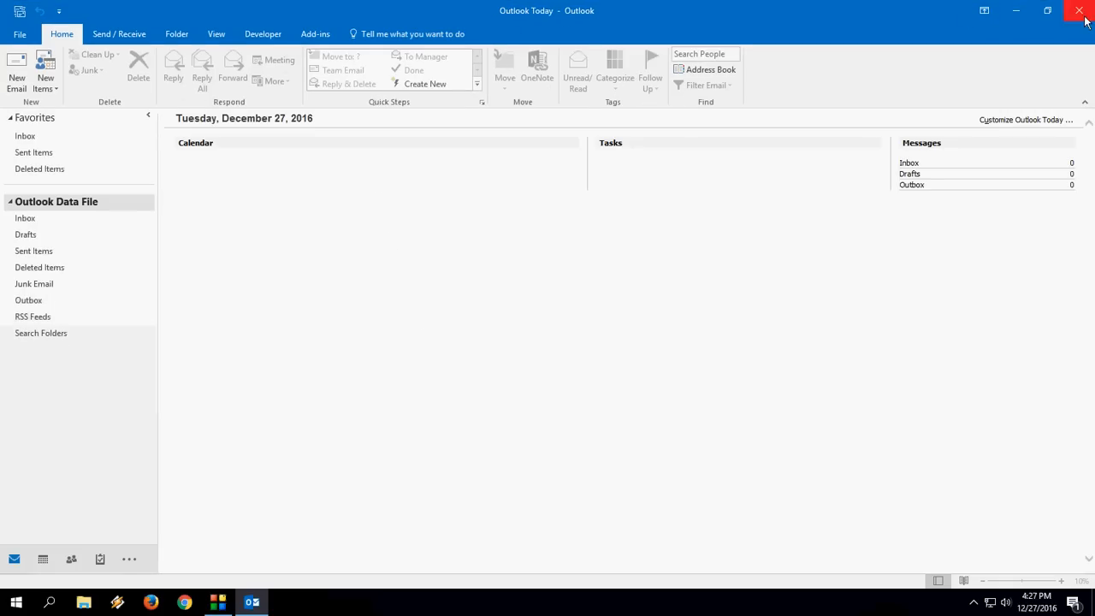
click(1079, 10)
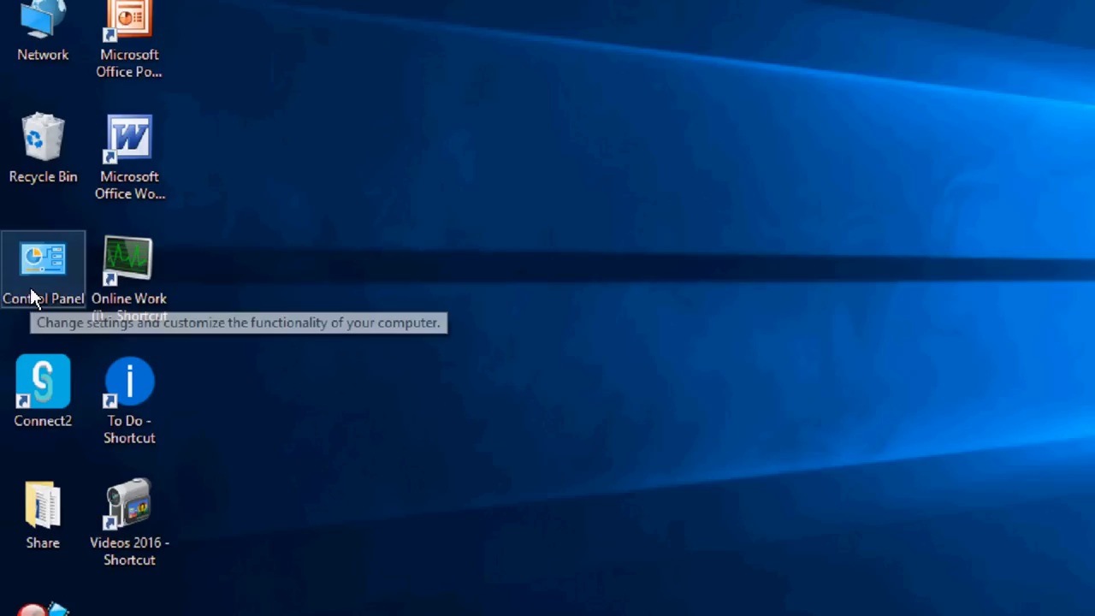
double_click(43, 269)
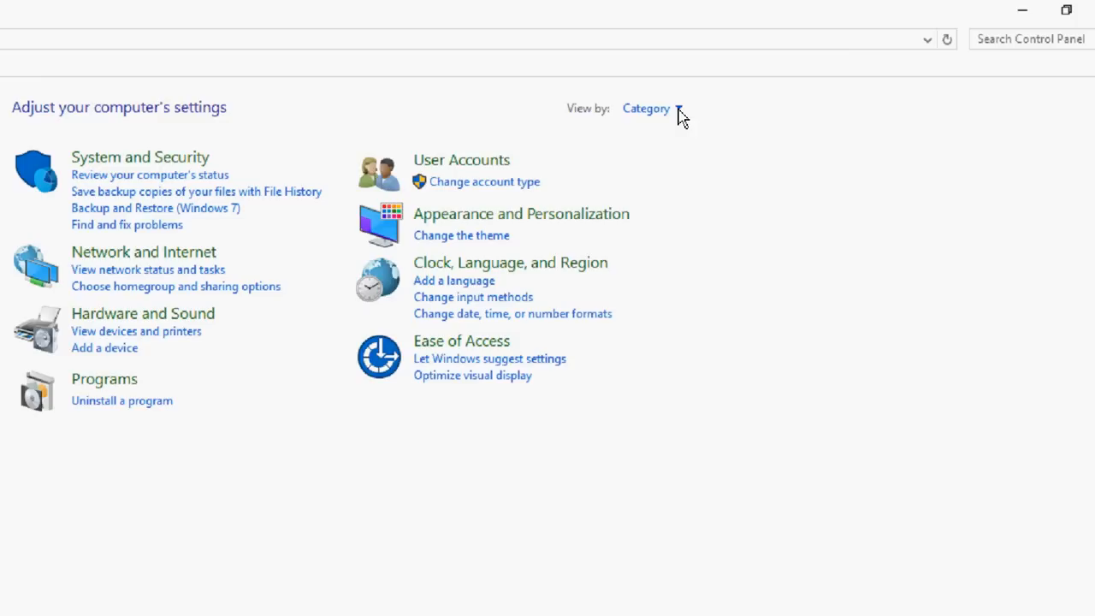
click(646, 108)
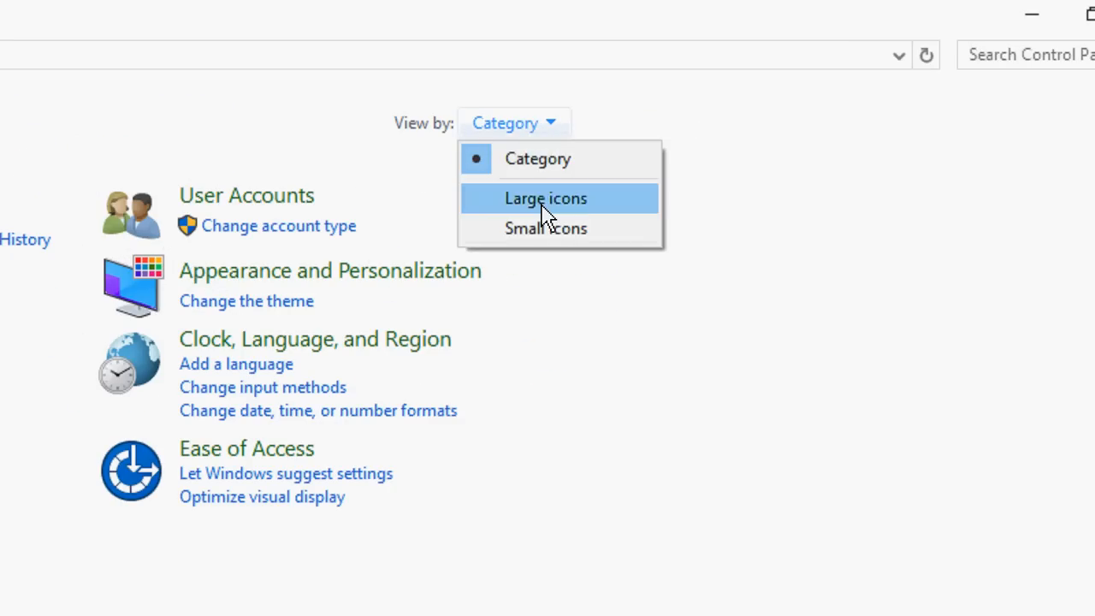
click(545, 198)
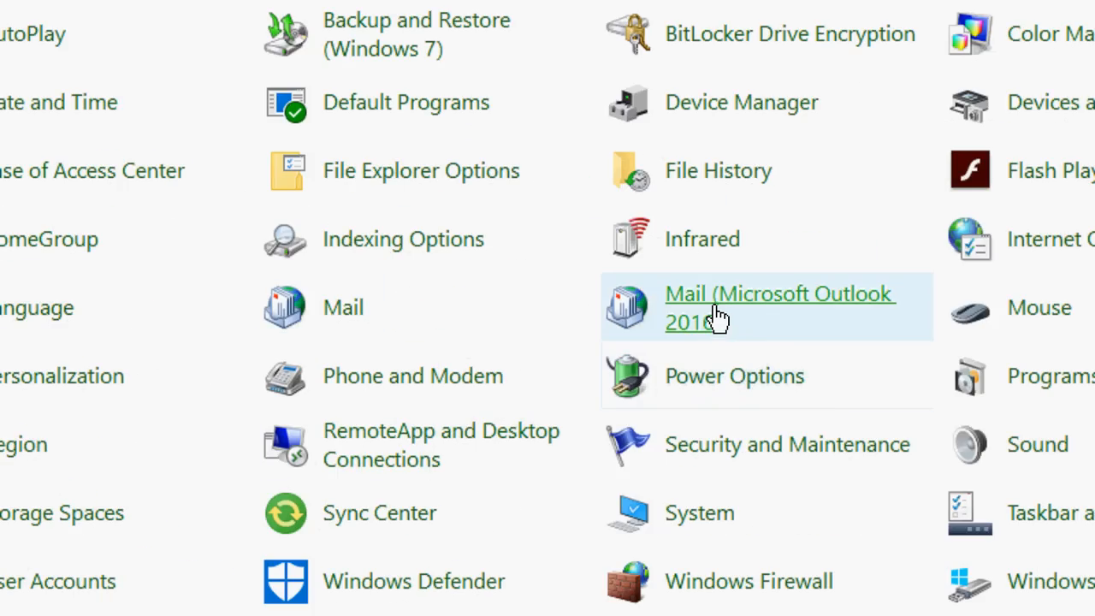
mouse_move(717, 316)
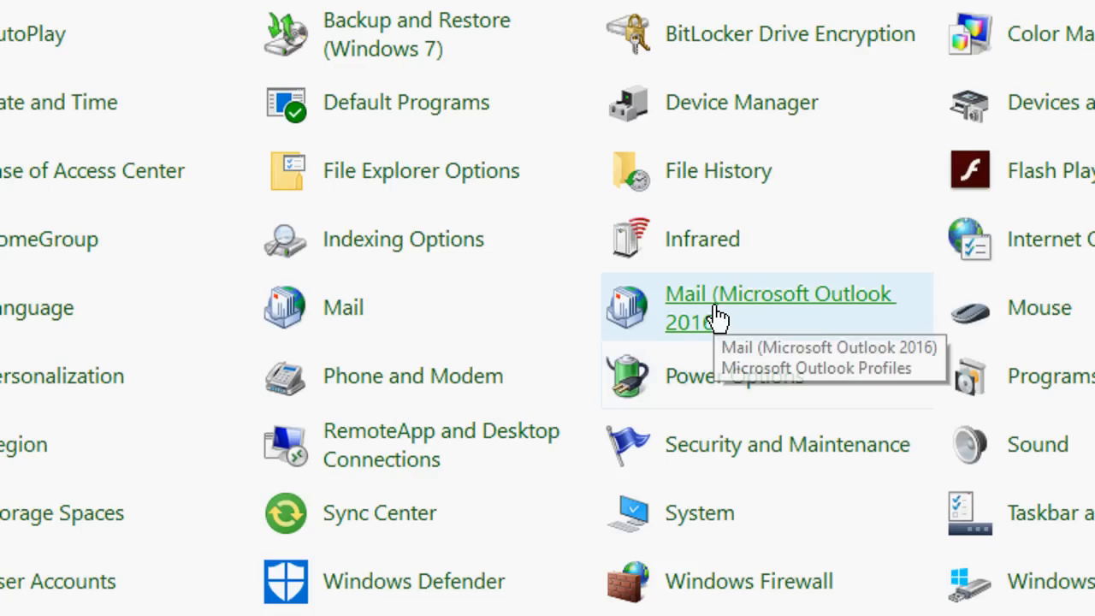
mouse_move(751, 322)
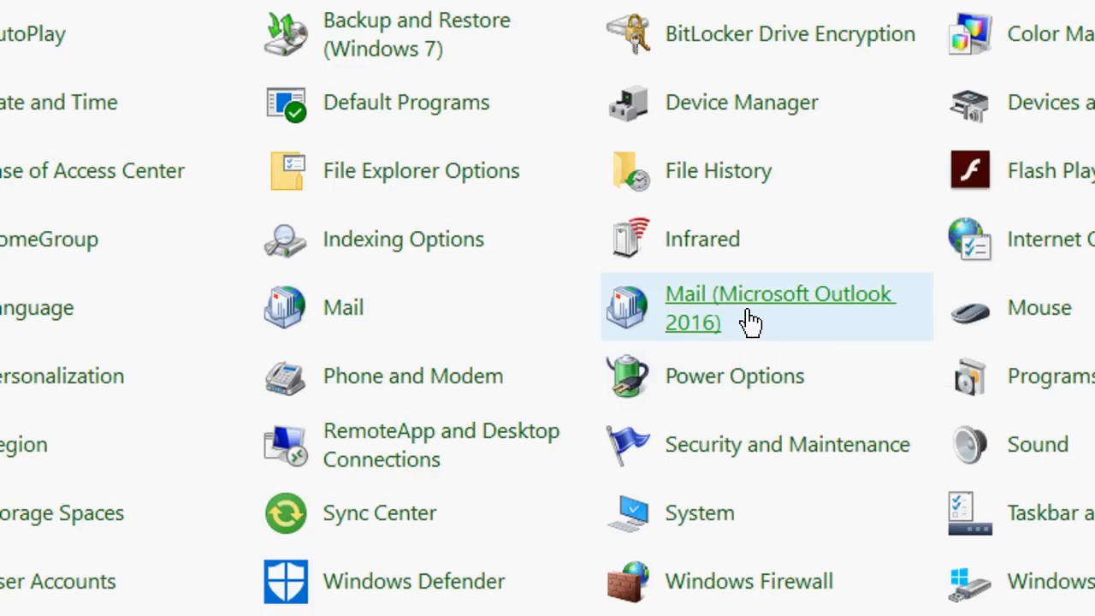
mouse_move(705, 299)
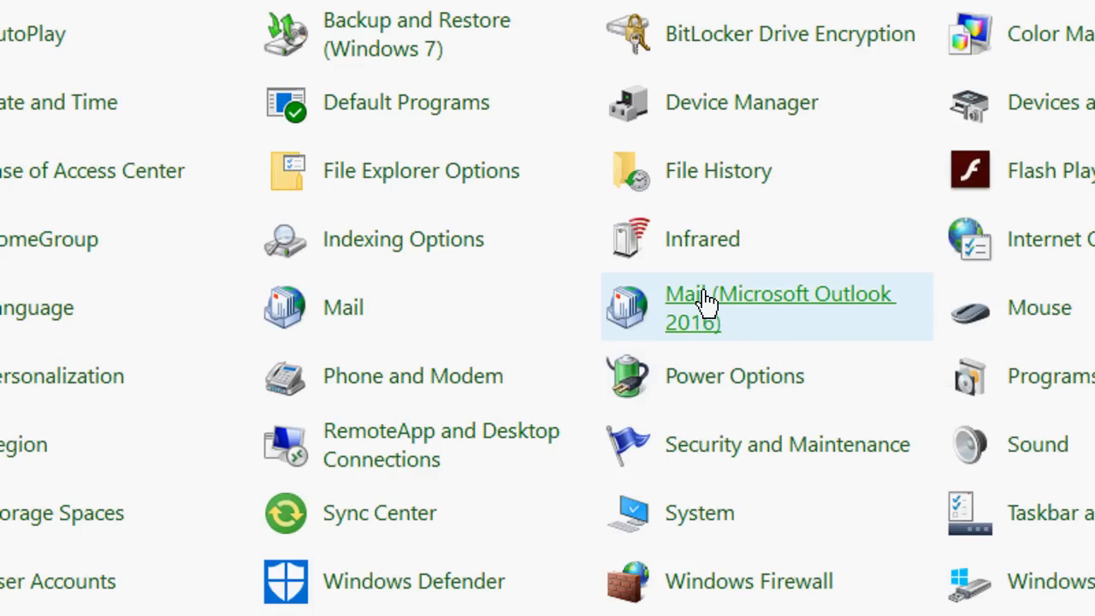
- Open Mail (Microsoft Outlook 2016), choose Show Profiles, and accept the compatibility warning
click(779, 306)
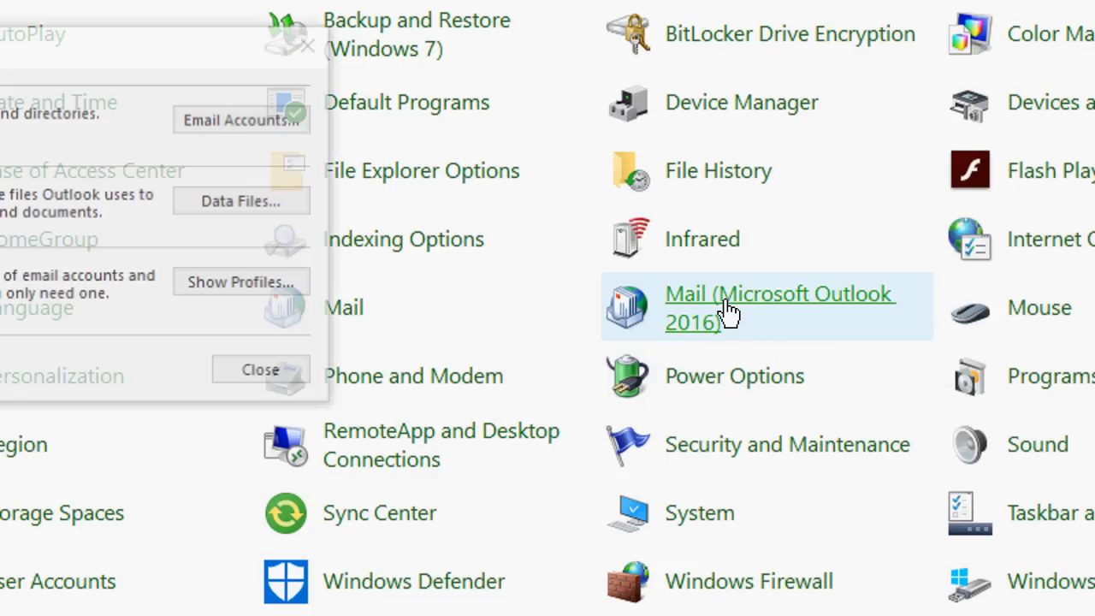
scroll(down, 3)
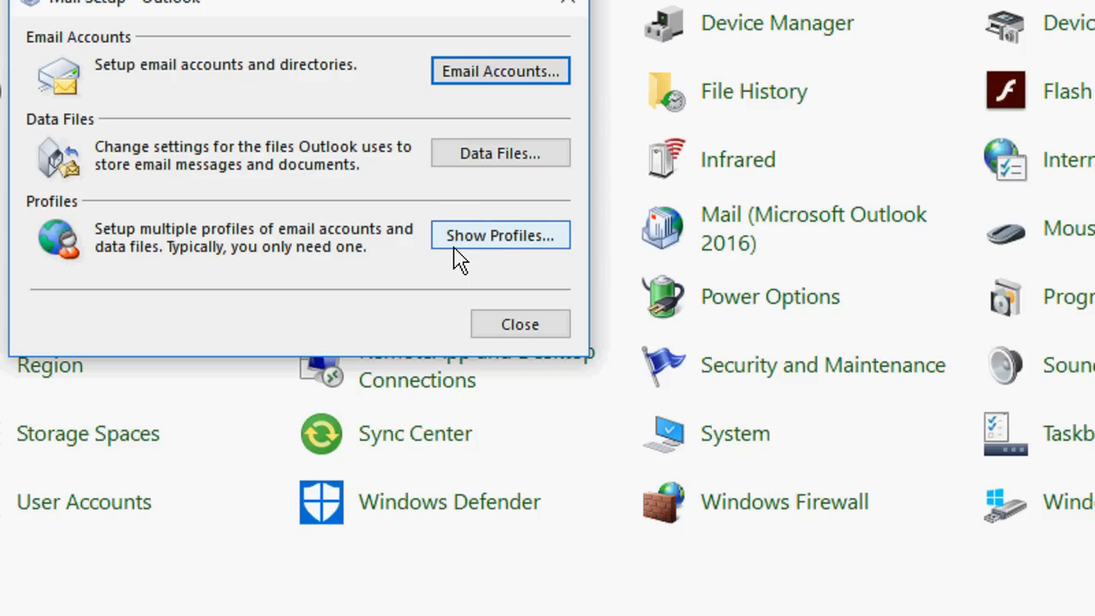
click(500, 235)
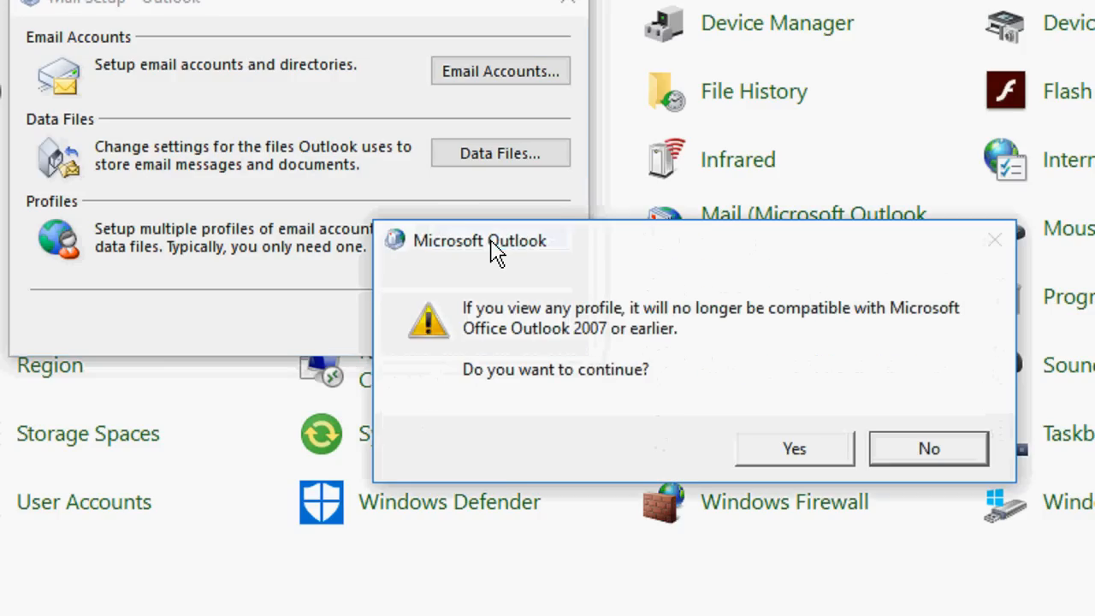
click(793, 448)
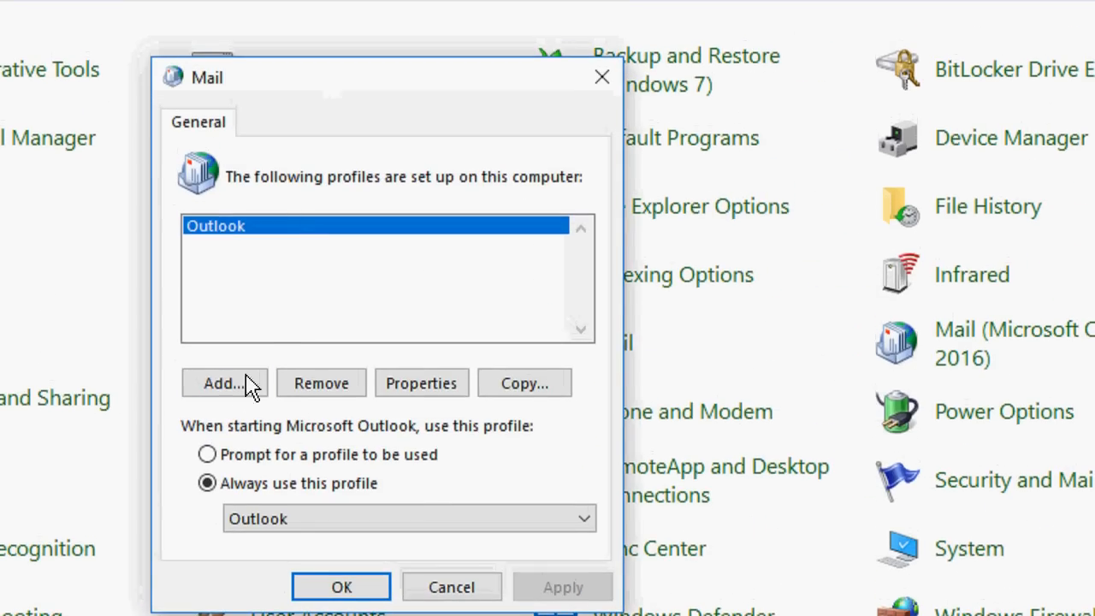
- Add a mail profile named 'mj' without any email accounts, skipping the account wizard
click(225, 382)
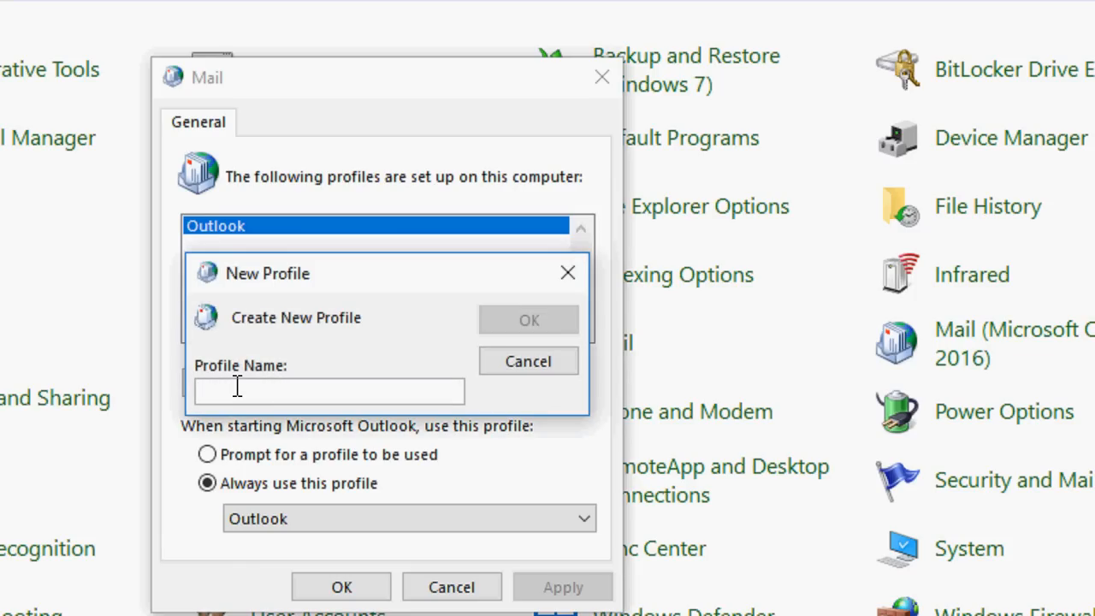
text(mj)
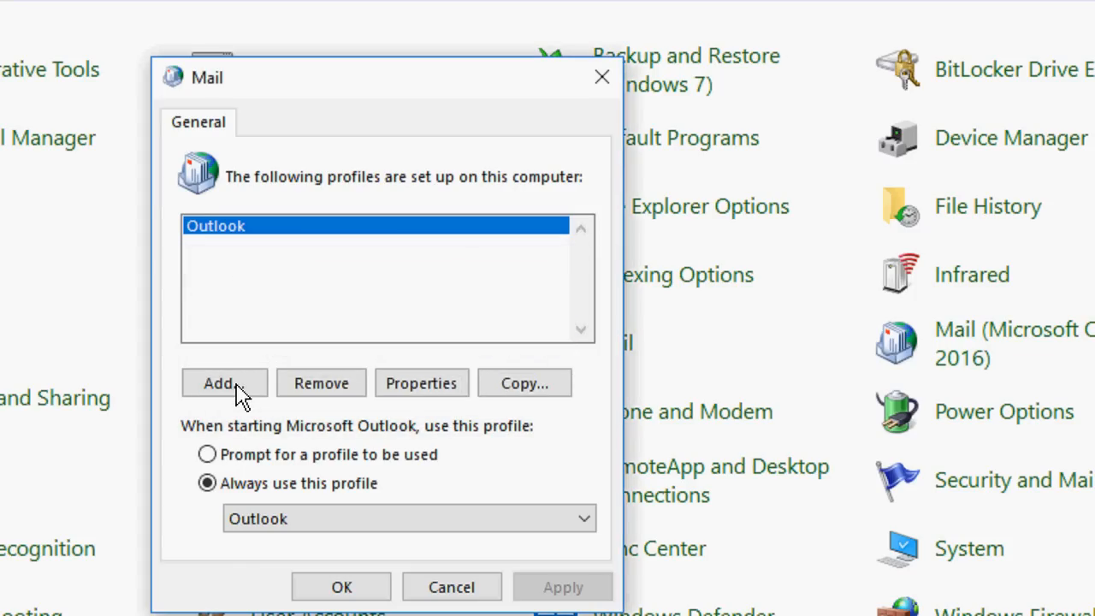
click(224, 383)
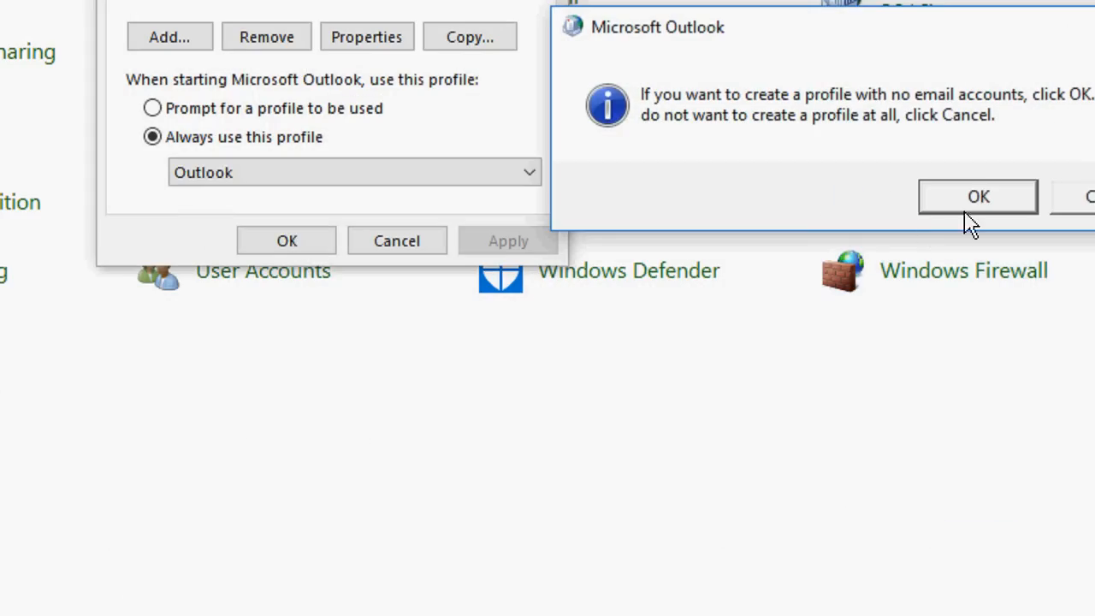
click(978, 196)
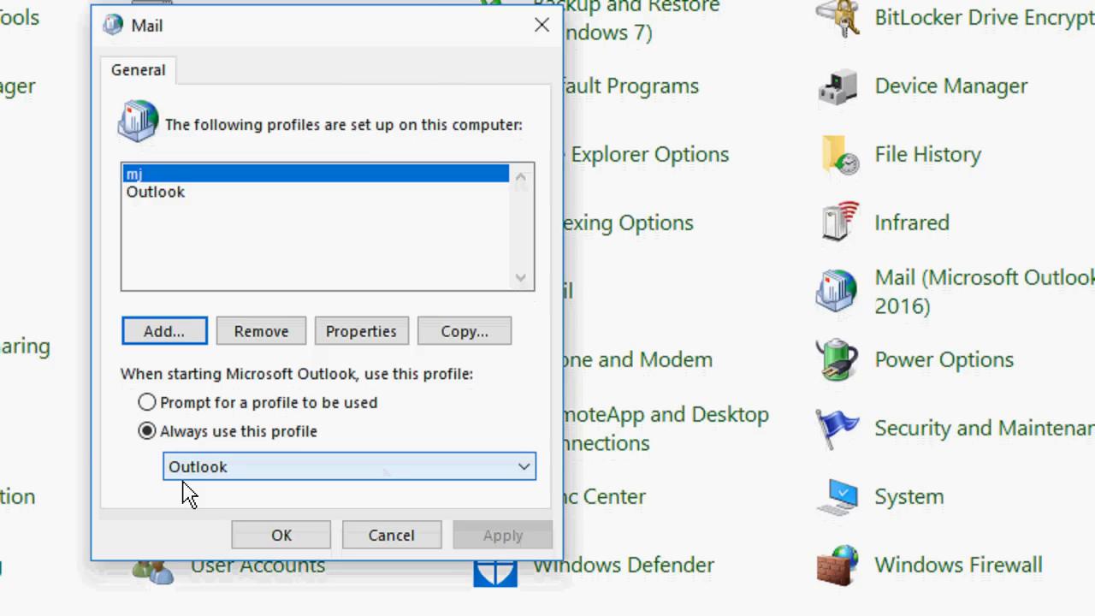
mouse_move(248, 475)
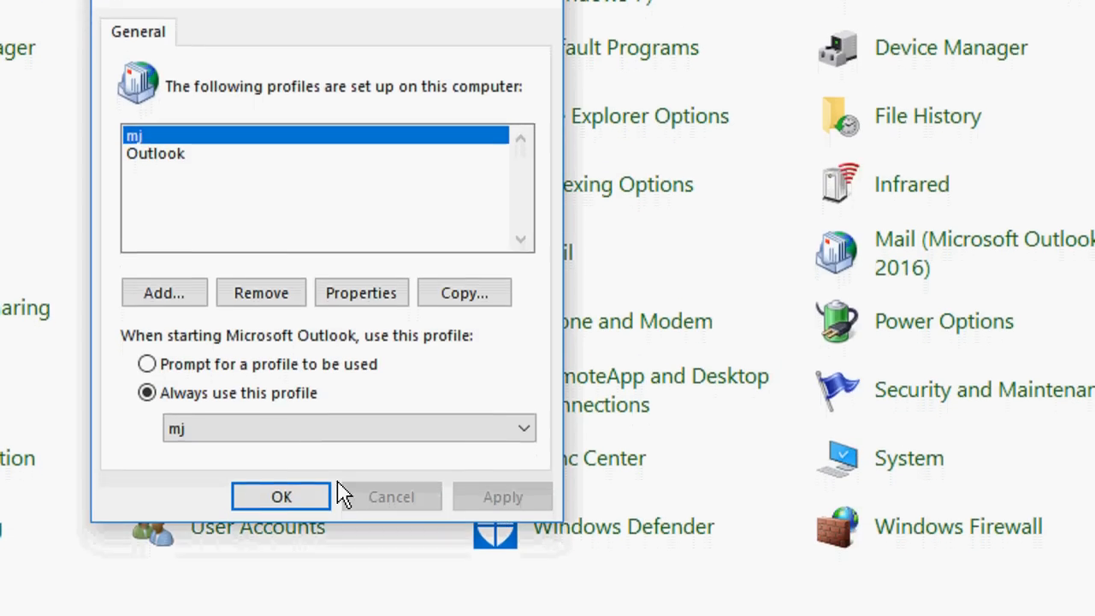
- Confirm mj as the always-used startup profile and close the Mail dialog
click(281, 496)
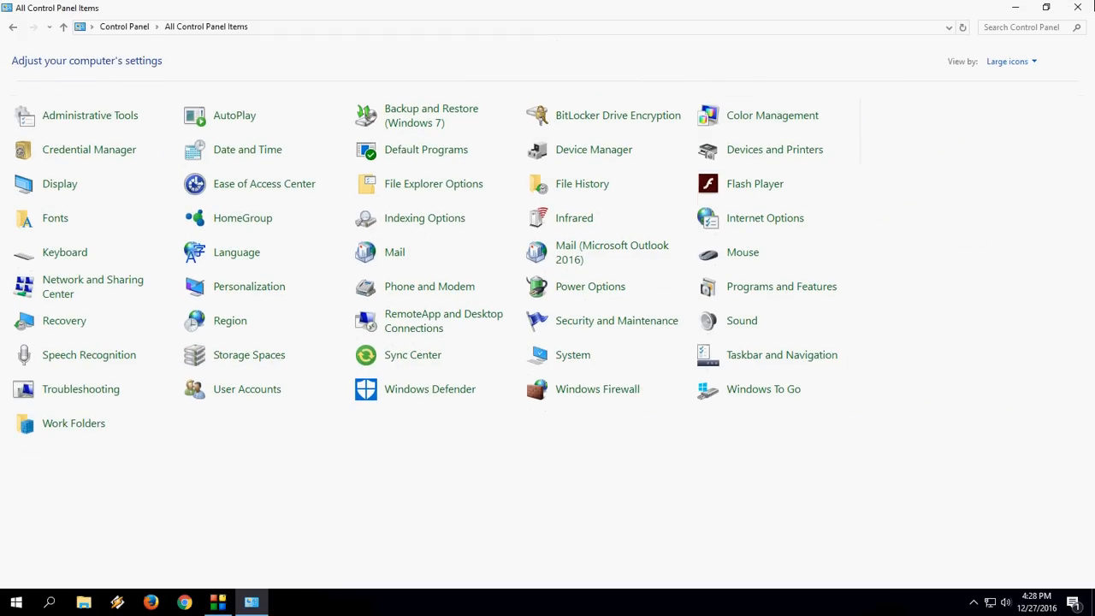
- Close the Control Panel window to return to the desktop
click(1077, 8)
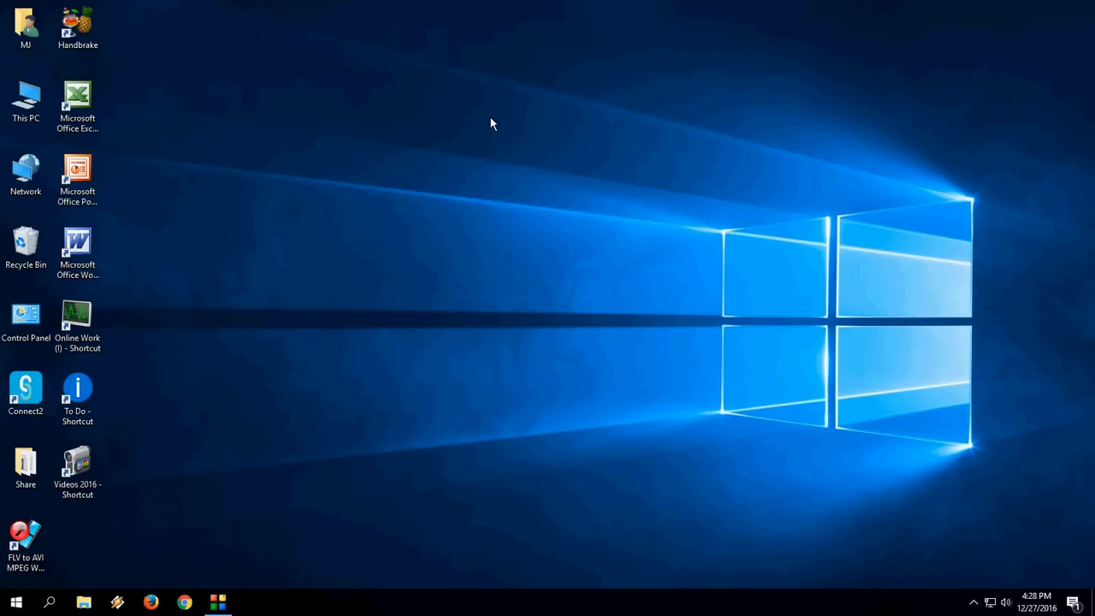
mouse_move(435, 126)
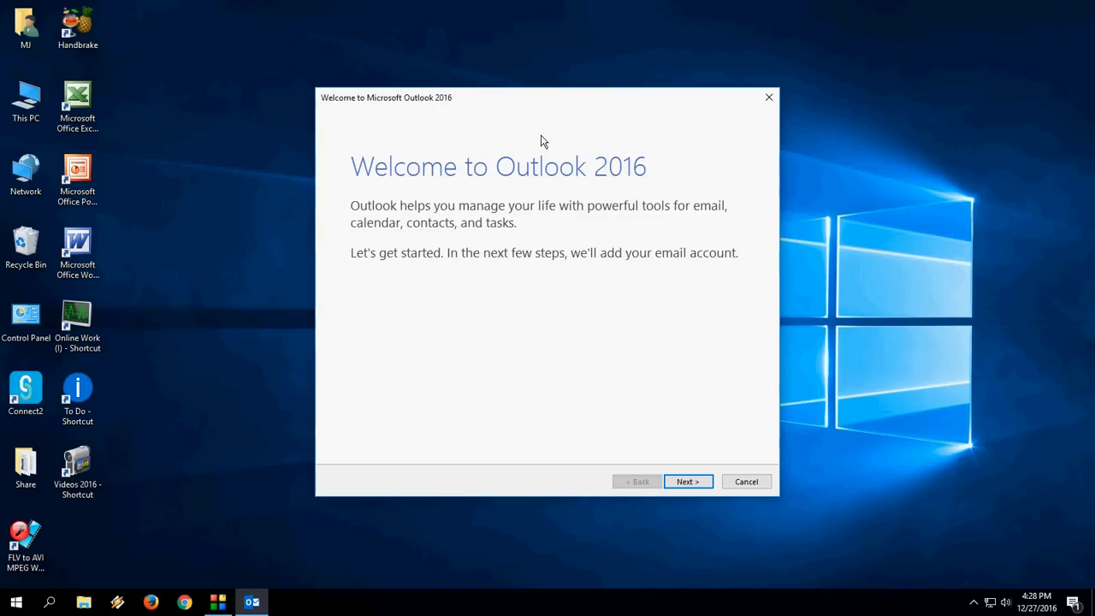
- Move the Outlook welcome window, advance to the Add Account form, then close the wizard
drag(544, 97, 466, 81)
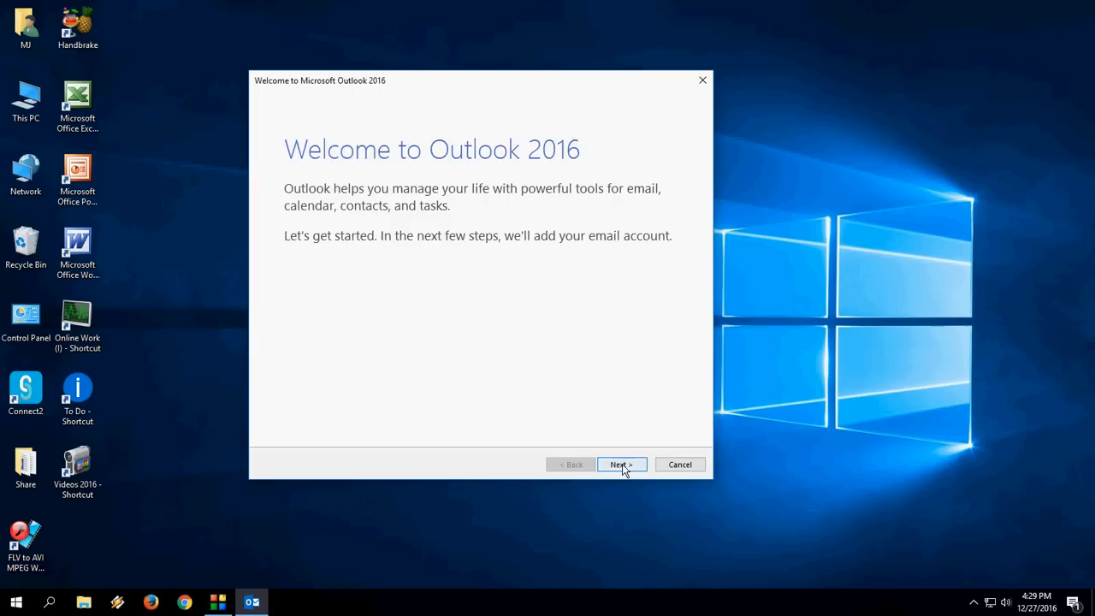
click(620, 463)
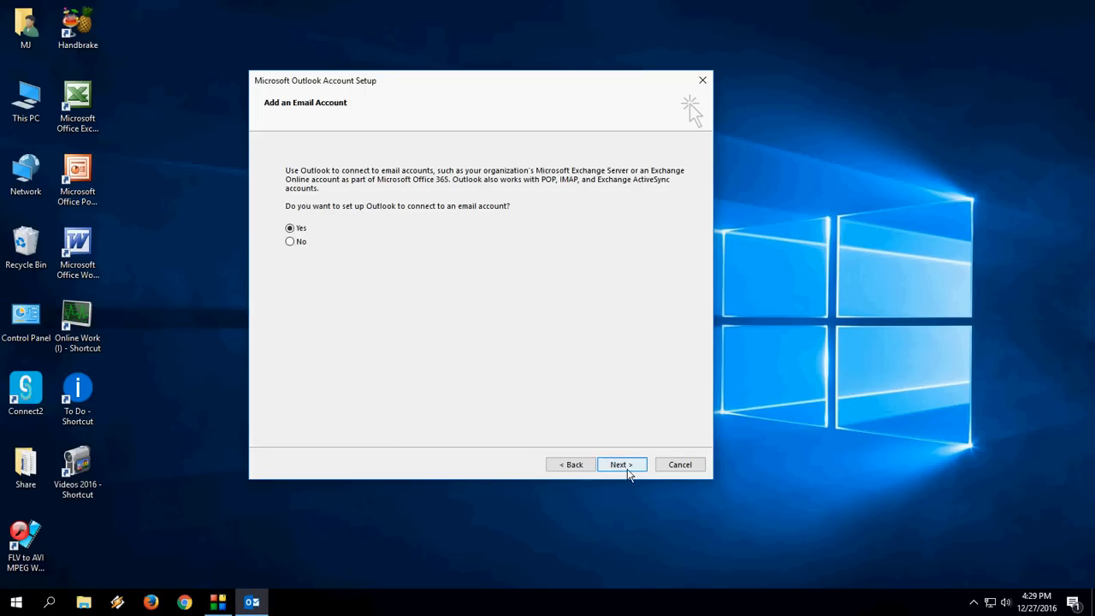
click(620, 464)
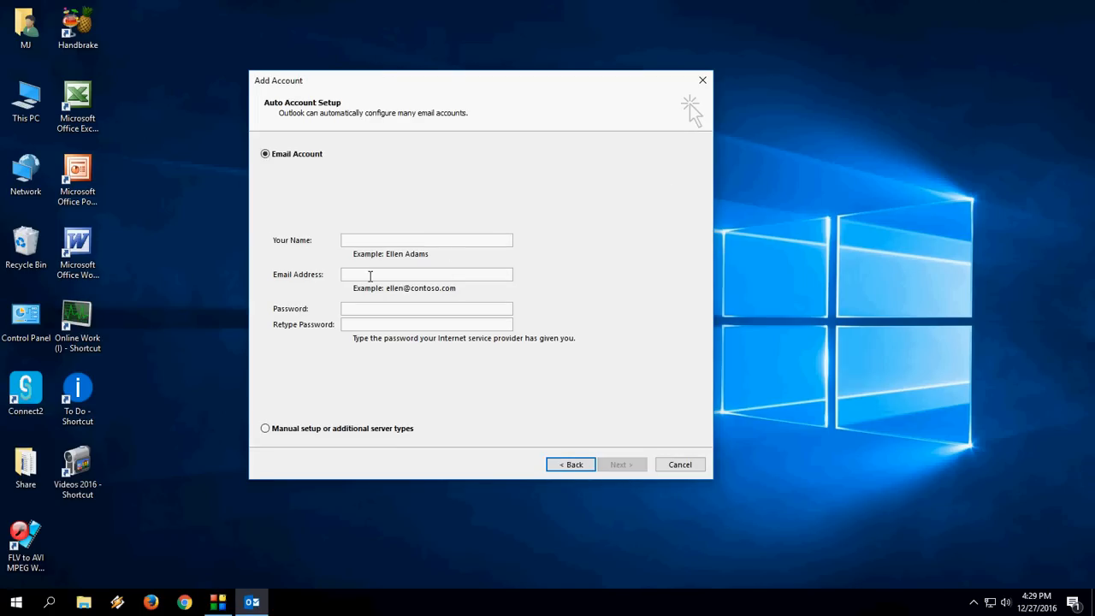
mouse_move(365, 346)
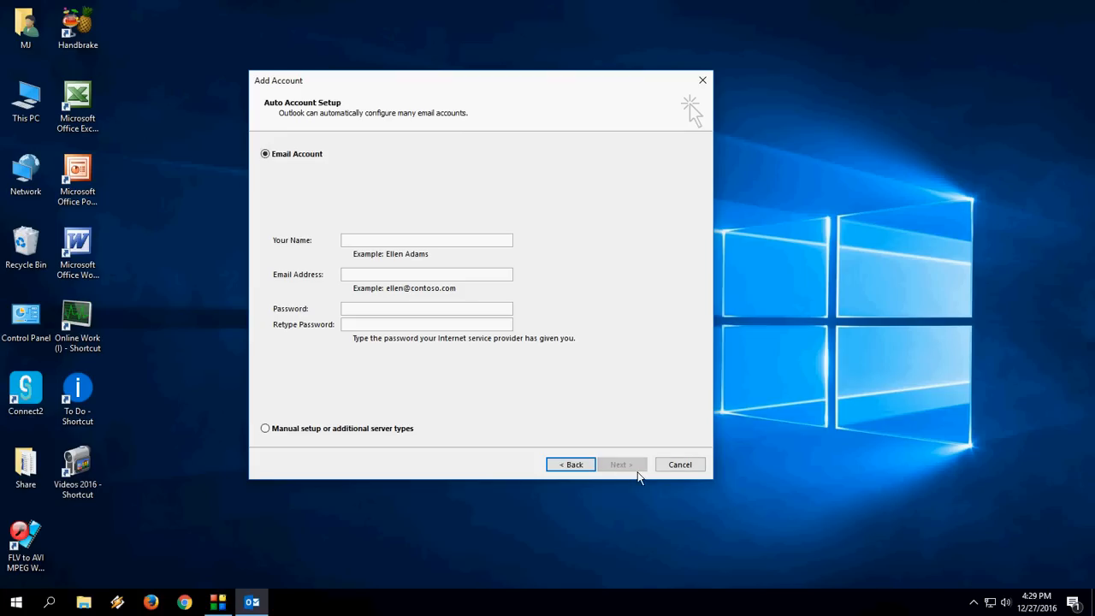
mouse_move(804, 281)
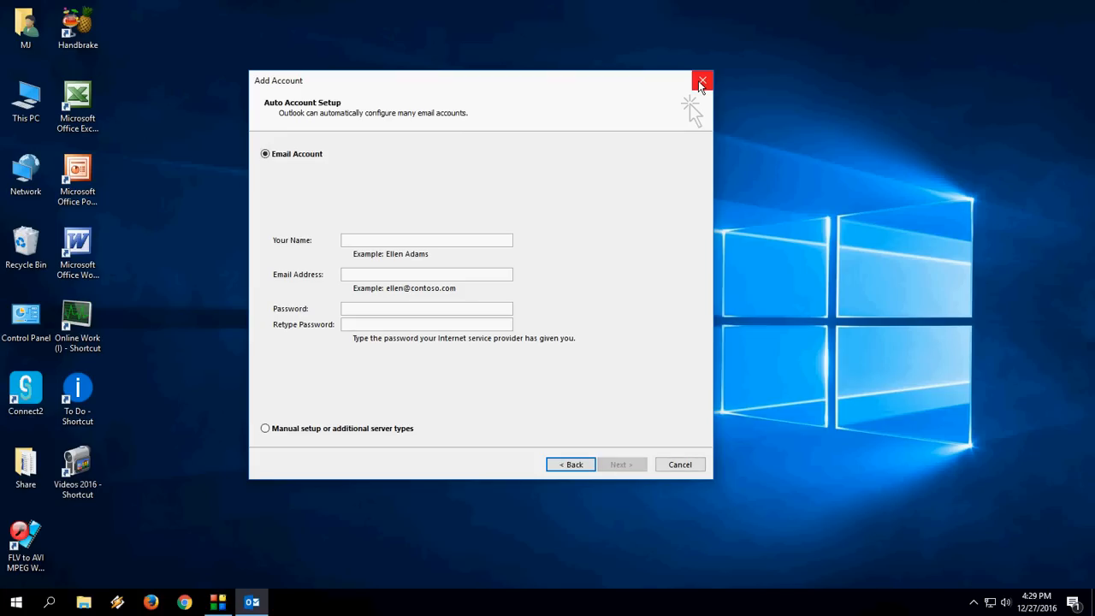
click(701, 80)
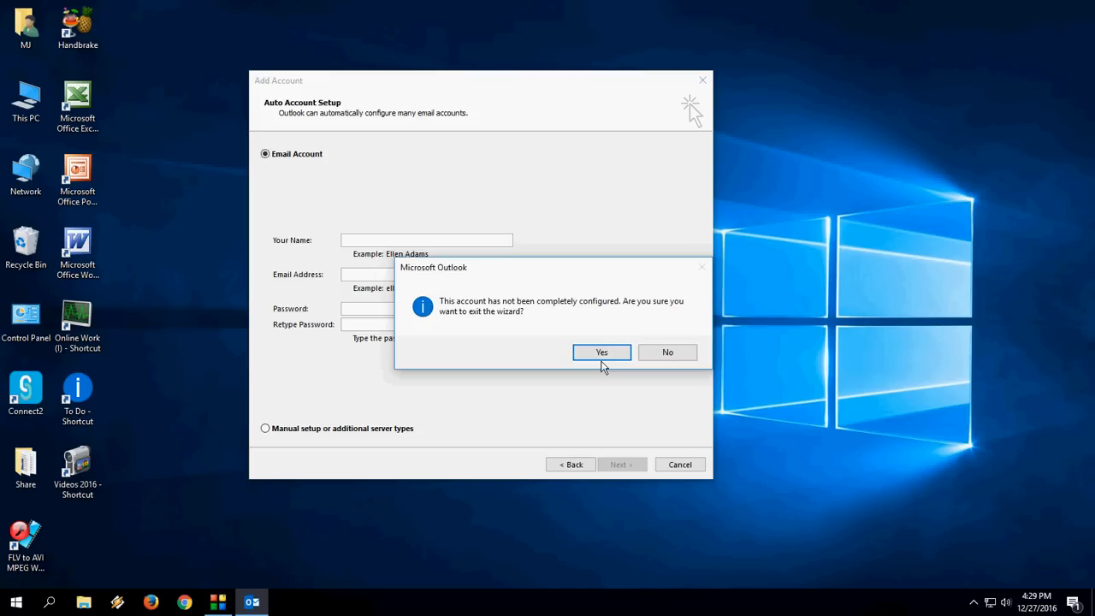